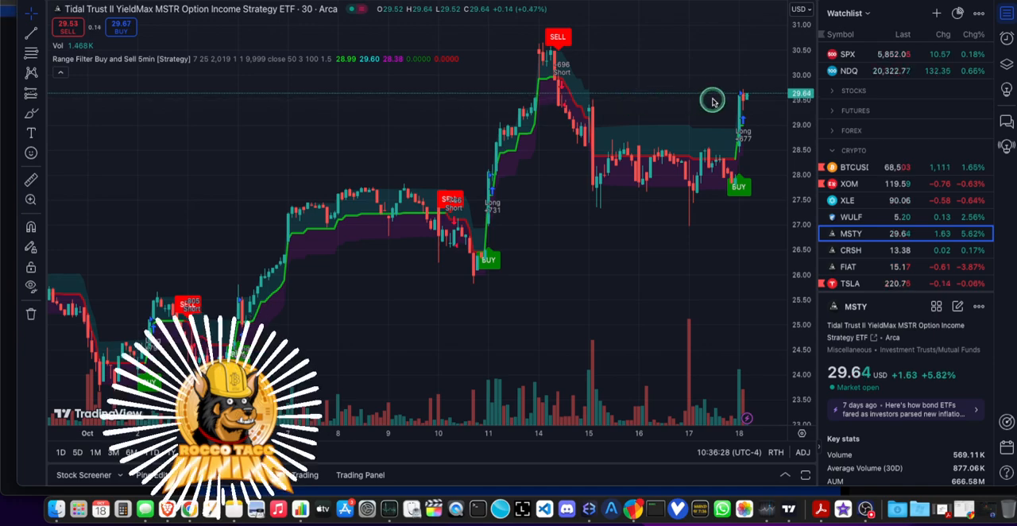
pyautogui.moveTo(741, 101)
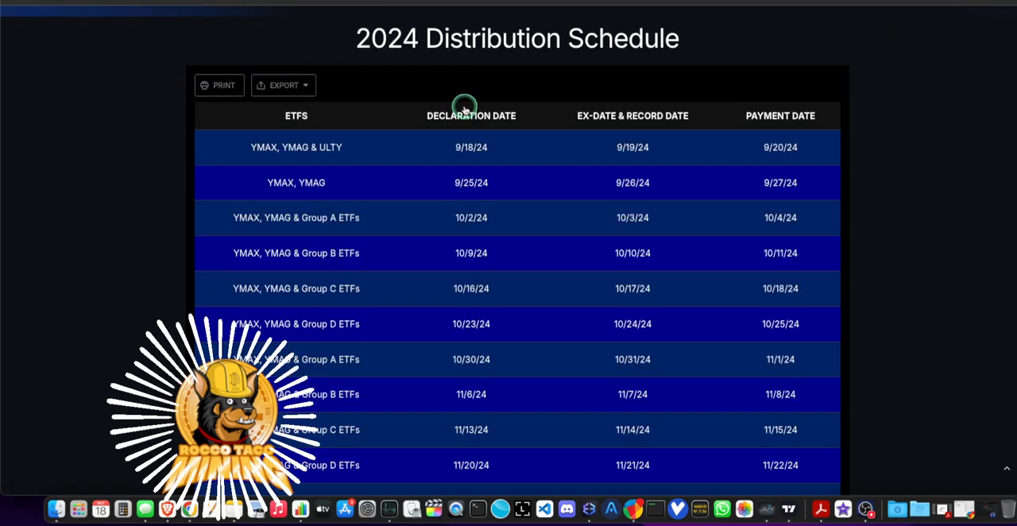
pyautogui.moveTo(452, 272)
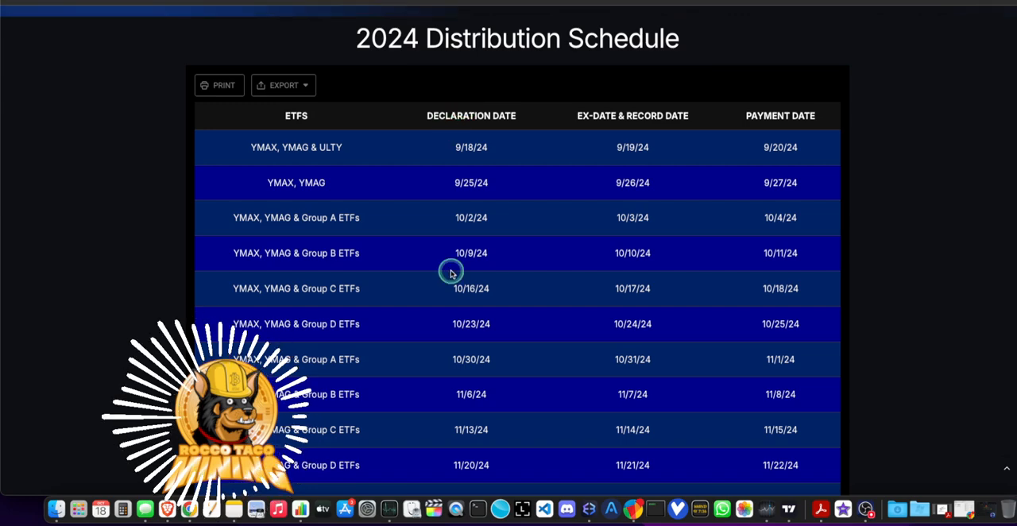
pyautogui.moveTo(457, 293)
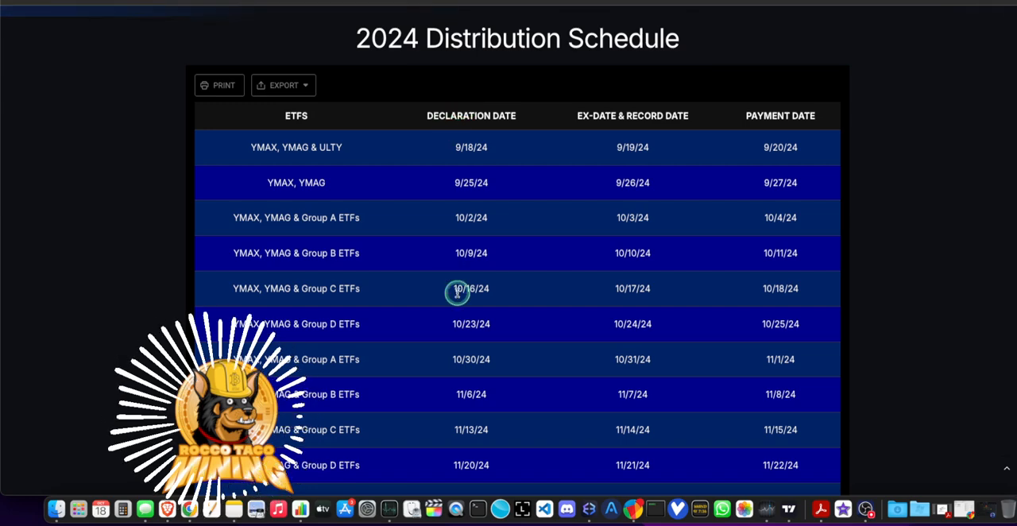
pyautogui.moveTo(556, 296)
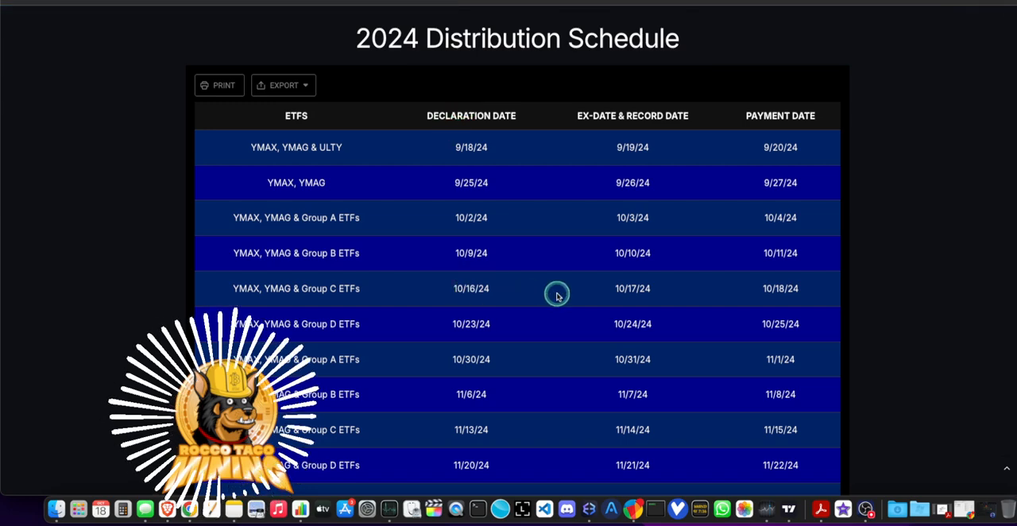
pyautogui.moveTo(619, 290)
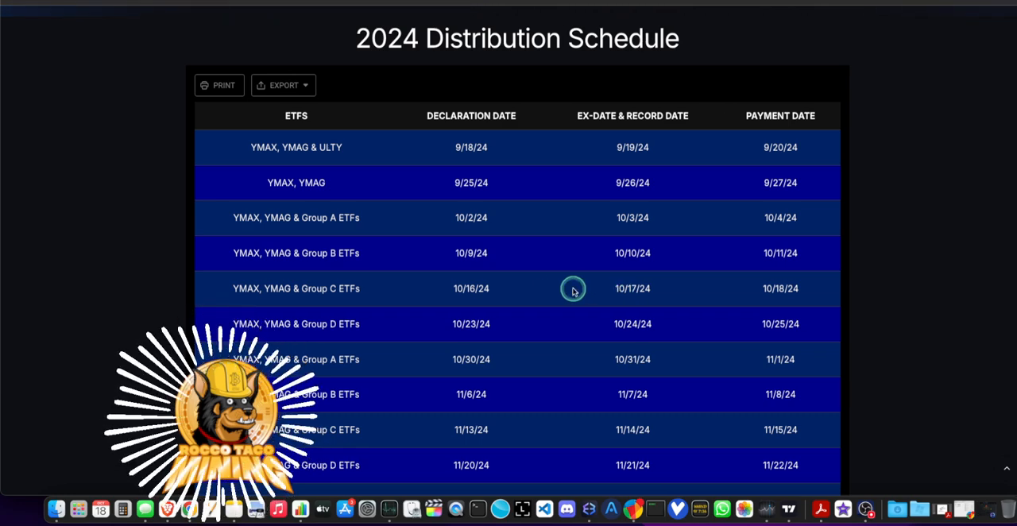
pyautogui.moveTo(477, 289)
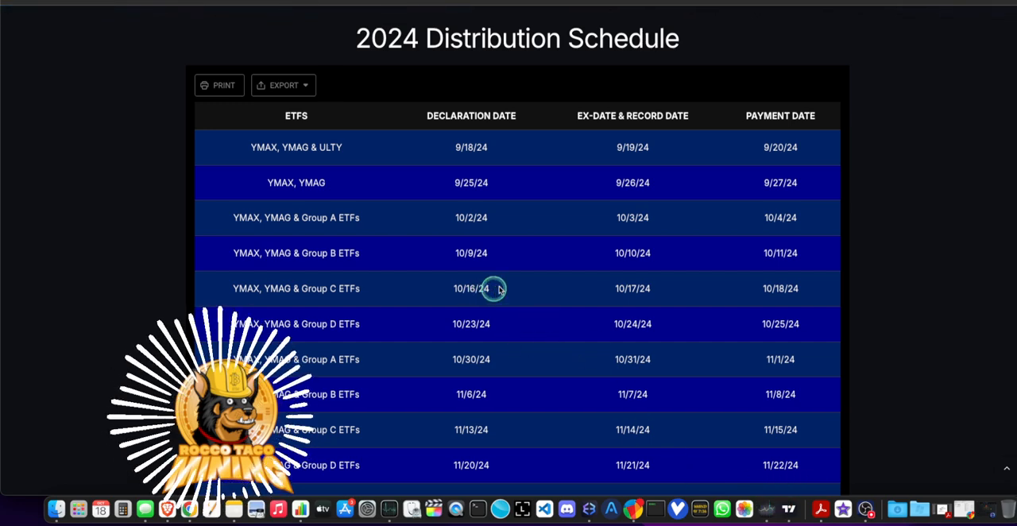
pyautogui.moveTo(633, 289)
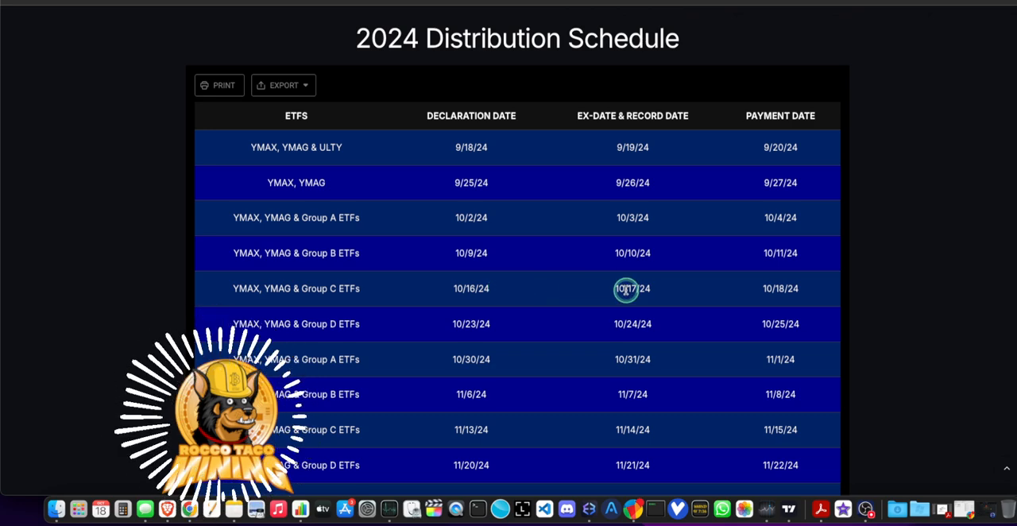
pyautogui.moveTo(471, 324)
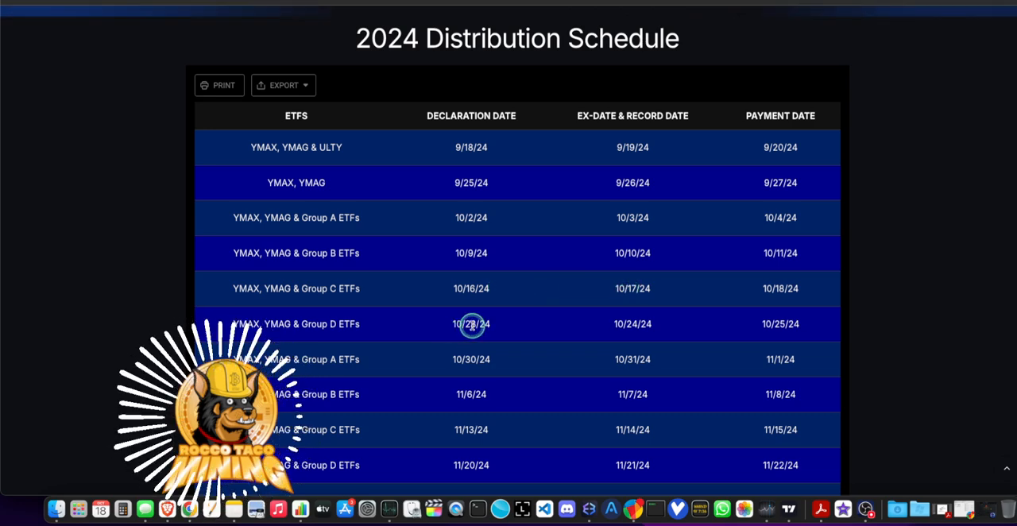
pyautogui.moveTo(469, 331)
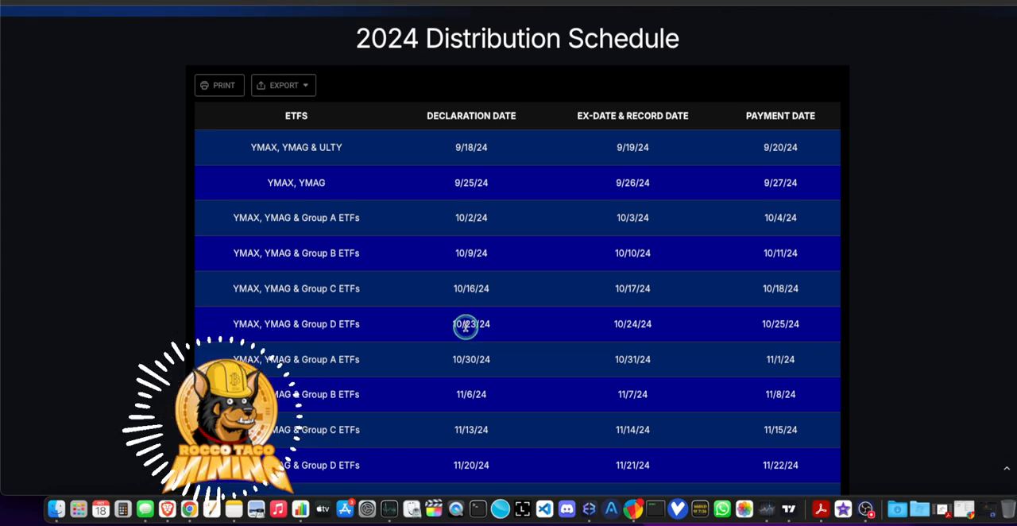
pyautogui.moveTo(559, 332)
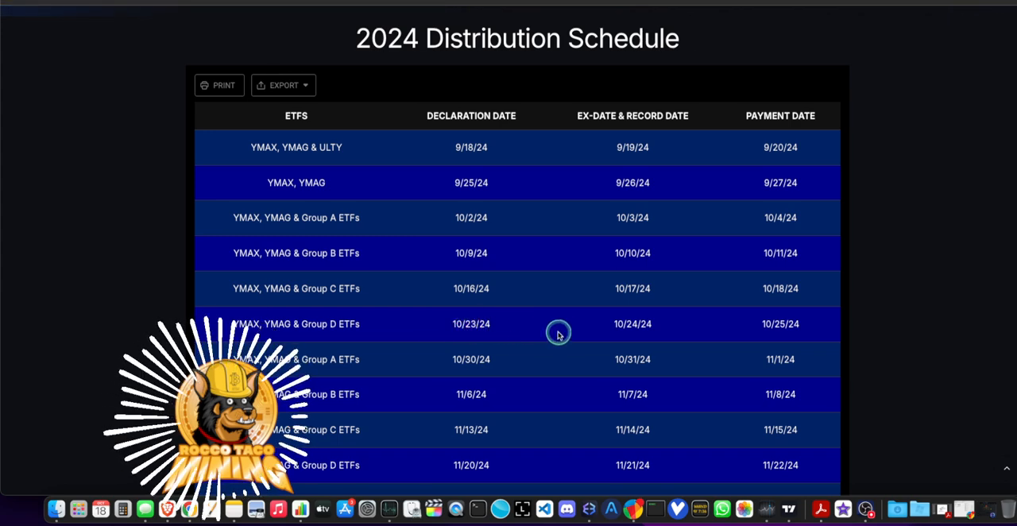
pyautogui.moveTo(628, 324)
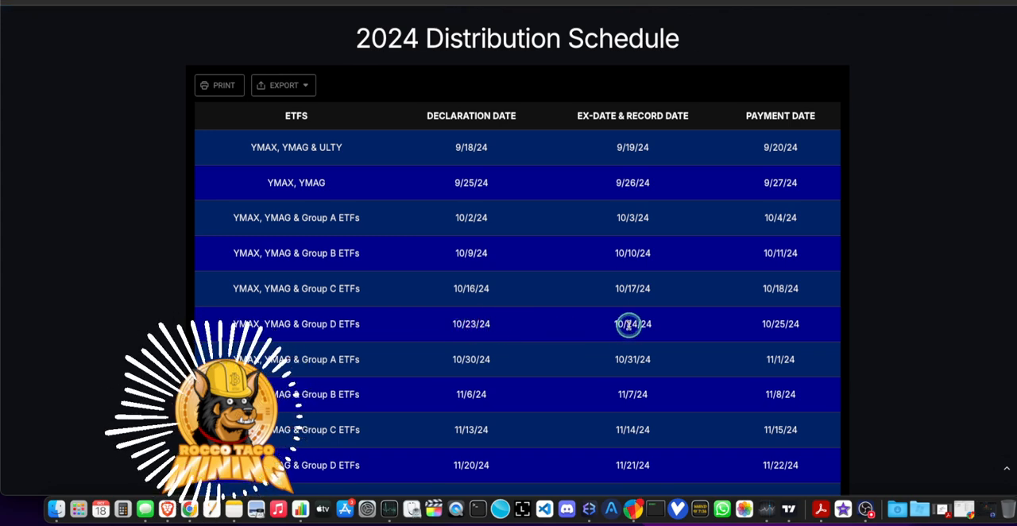
pyautogui.moveTo(788, 508)
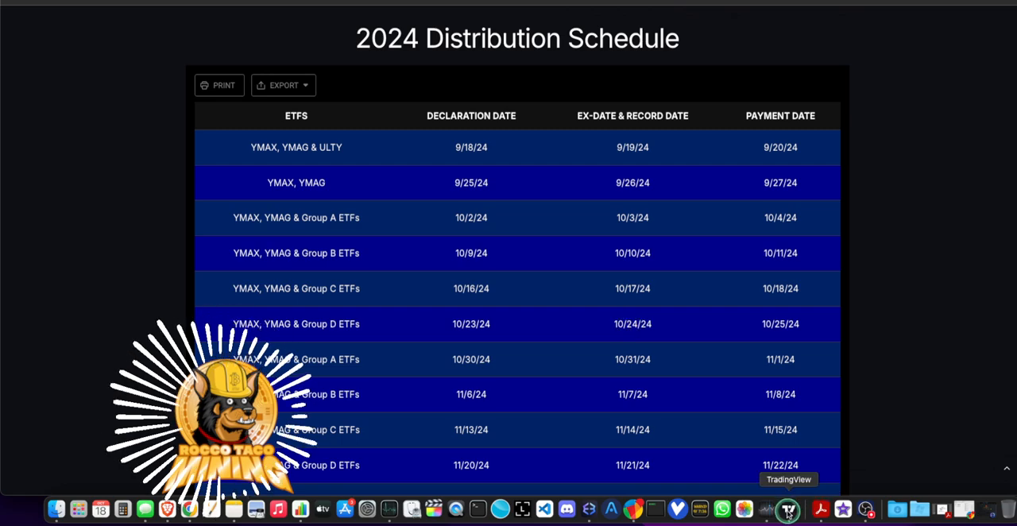
# Bring TradingView back to the front and switch the chart from MSTY to FIAT
pyautogui.click(788, 508)
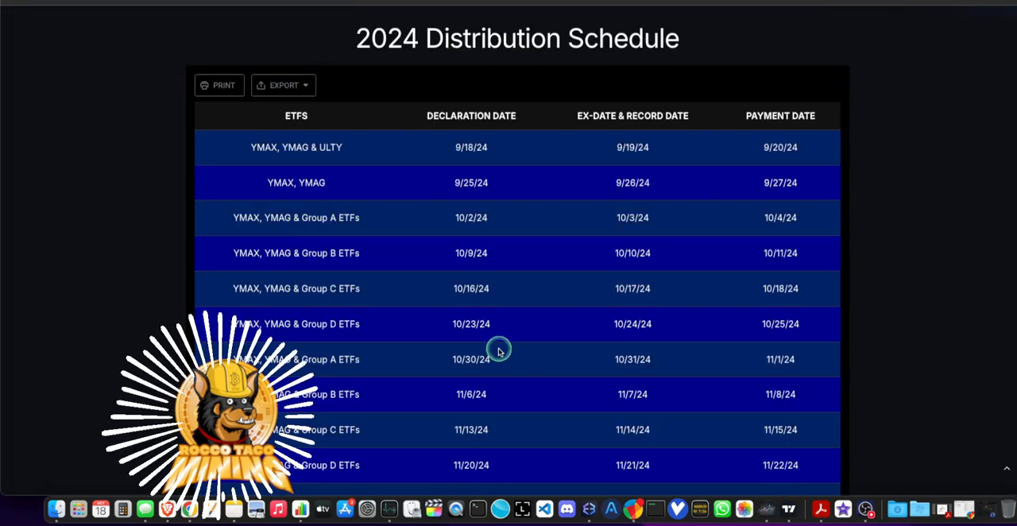
pyautogui.moveTo(459, 321)
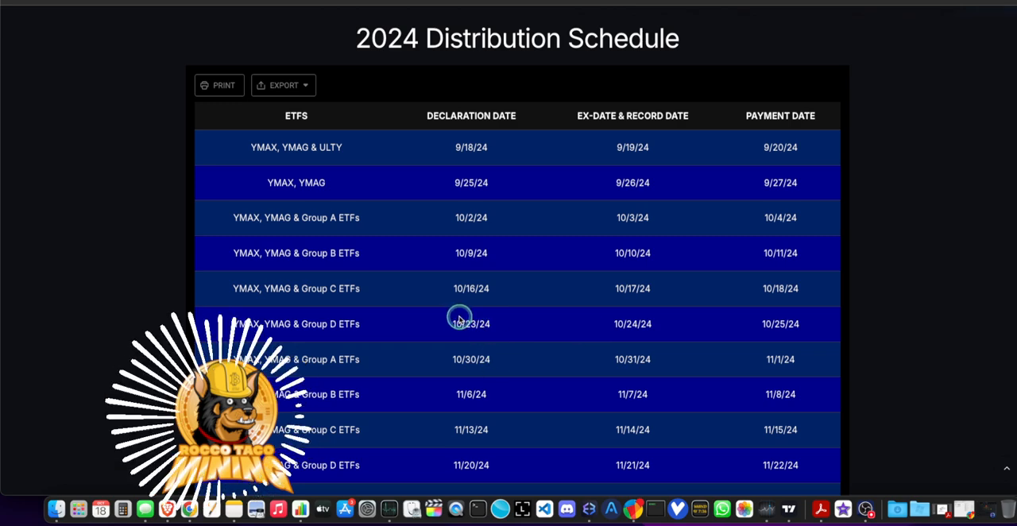
pyautogui.moveTo(623, 324)
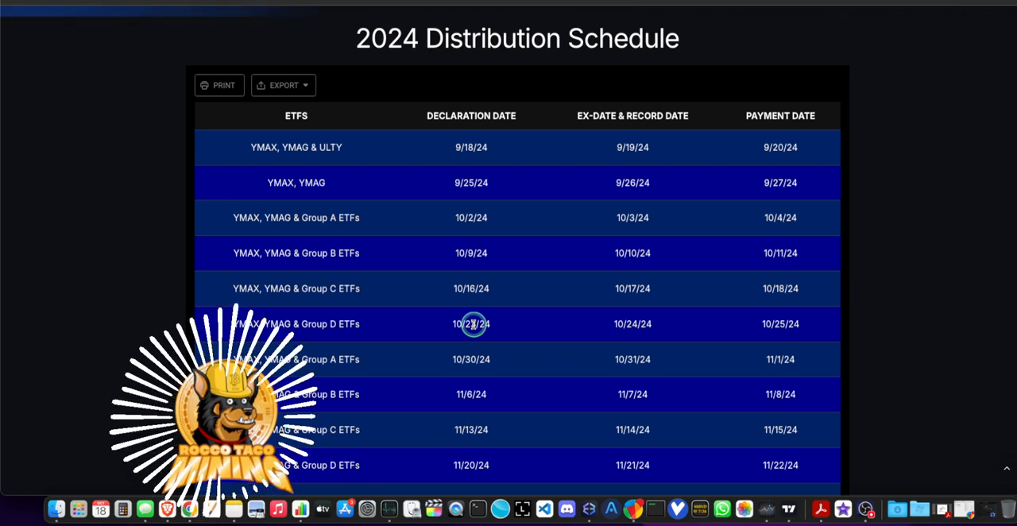
pyautogui.moveTo(632, 324)
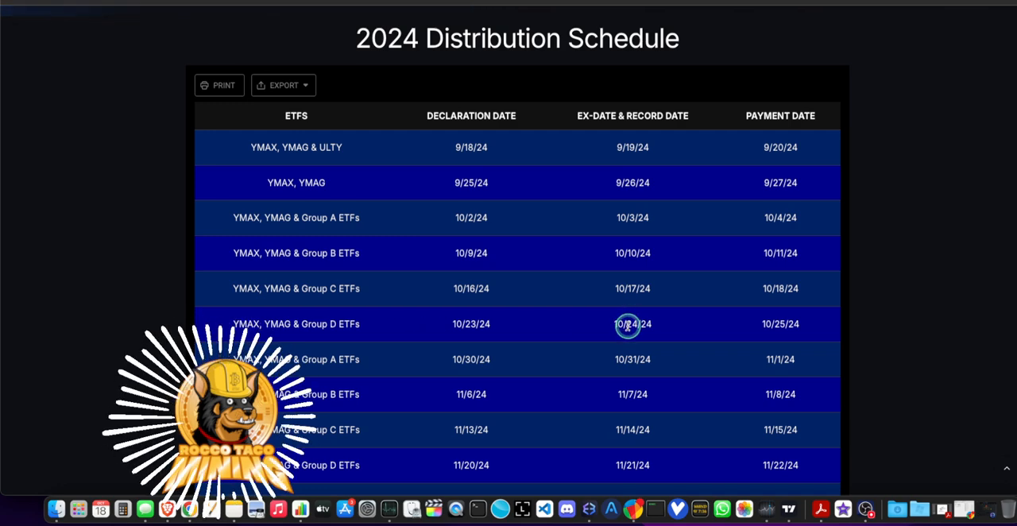
pyautogui.moveTo(470, 324)
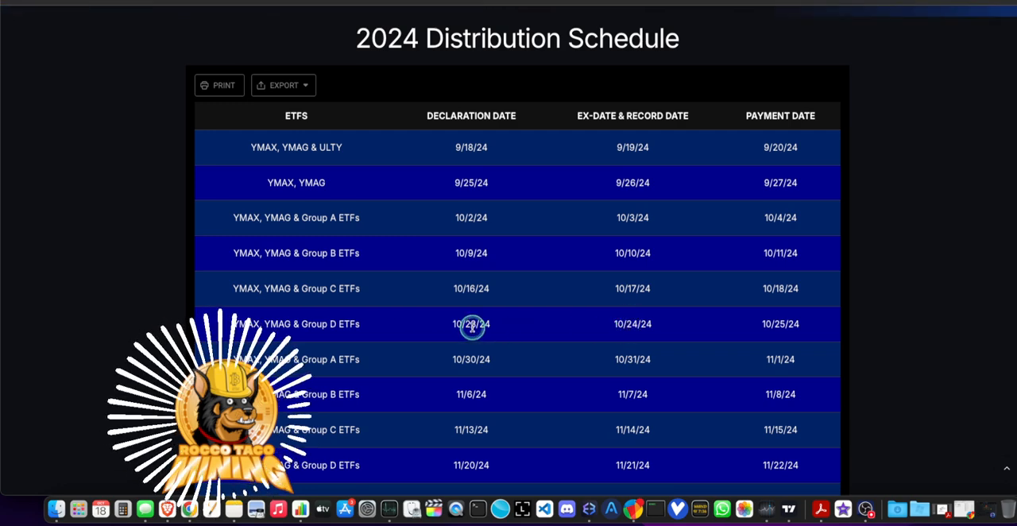
pyautogui.moveTo(632, 327)
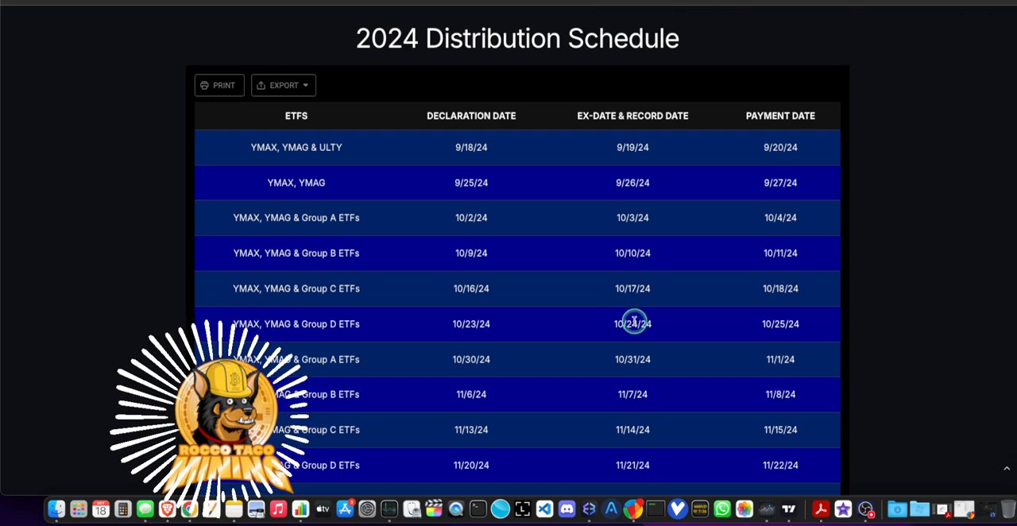
pyautogui.moveTo(470, 324)
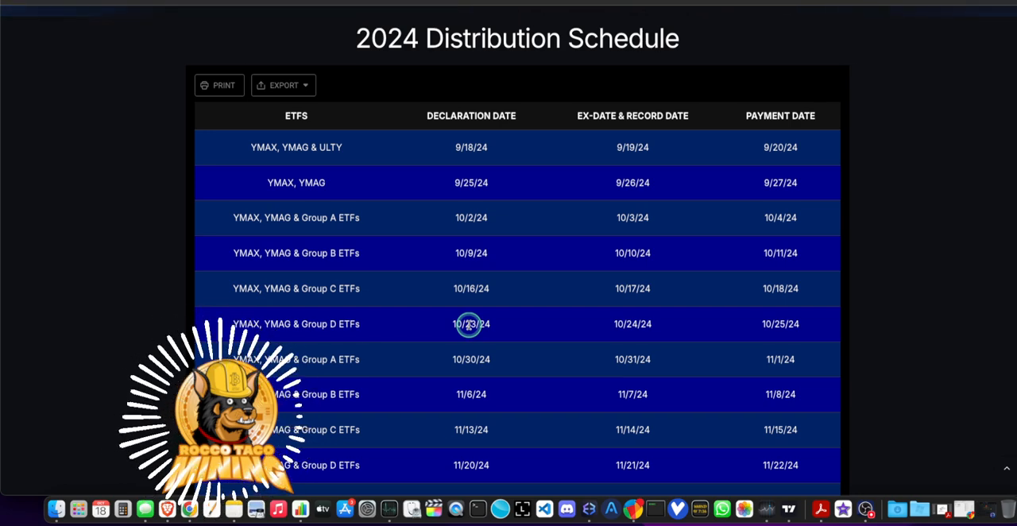
pyautogui.moveTo(400, 324)
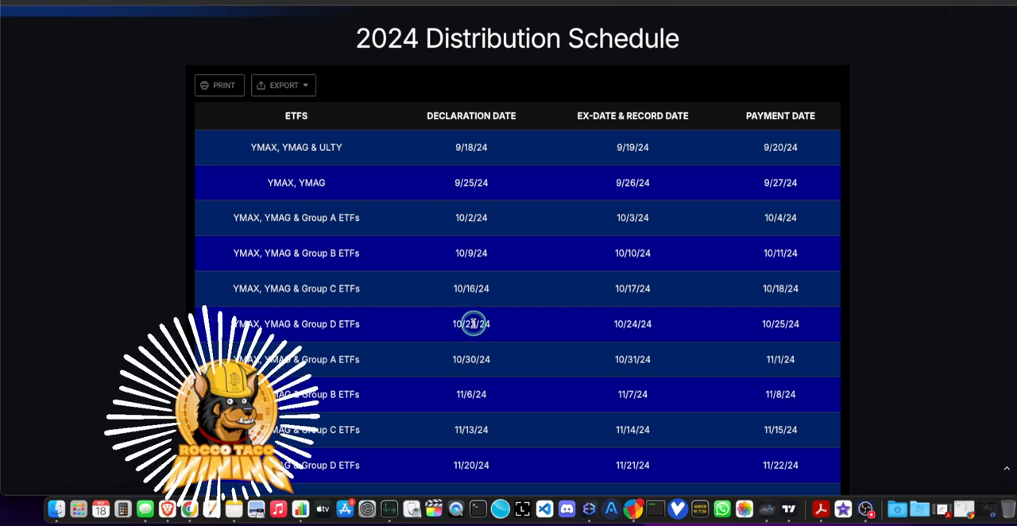
pyautogui.moveTo(508, 318)
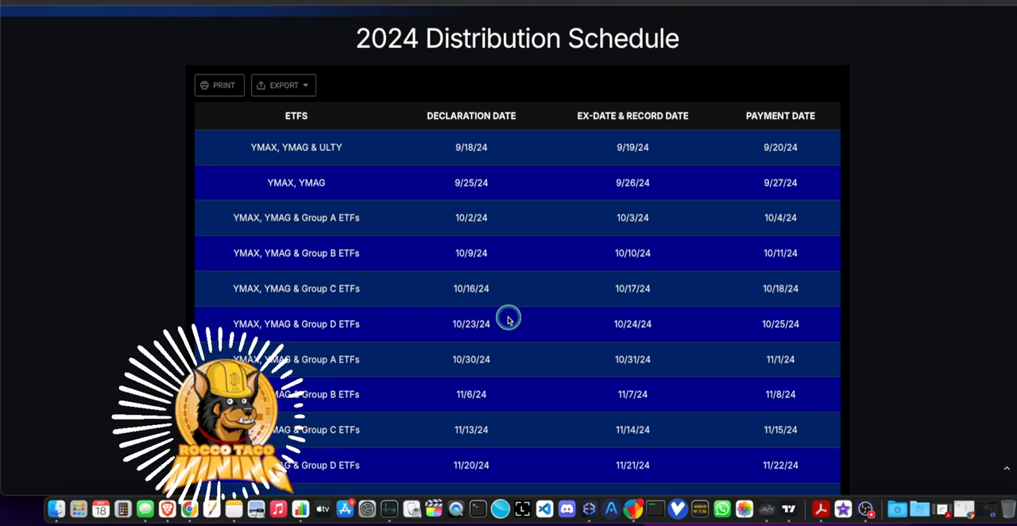
pyautogui.moveTo(660, 411)
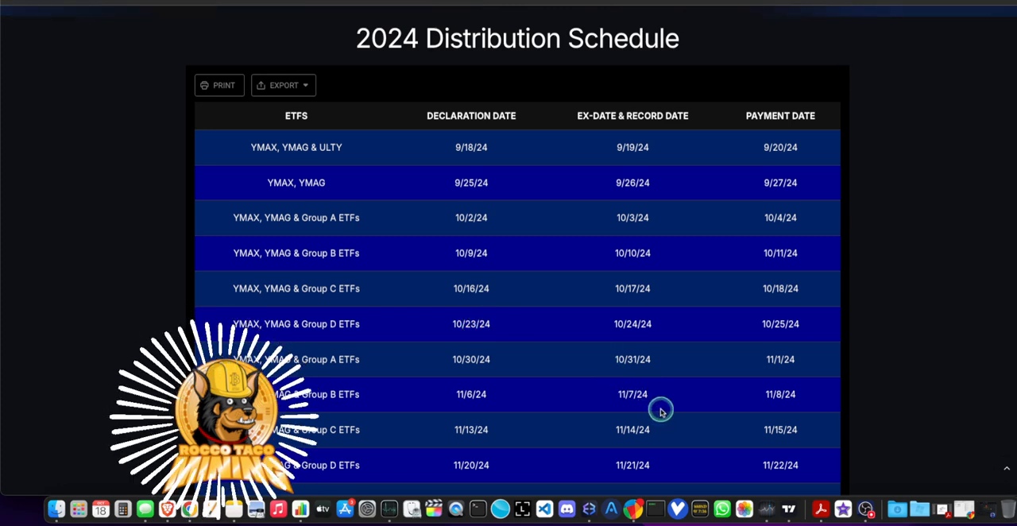
pyautogui.moveTo(785, 508)
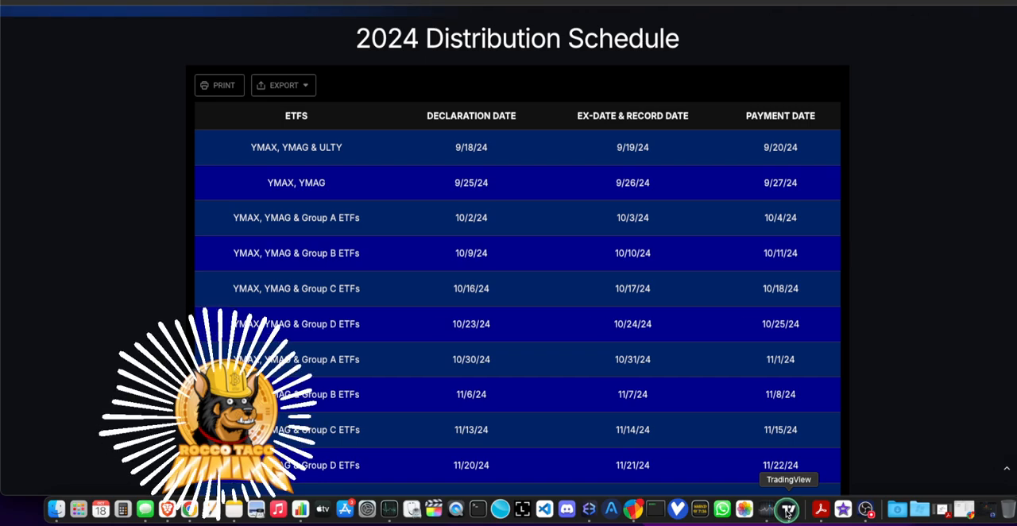
pyautogui.click(787, 508)
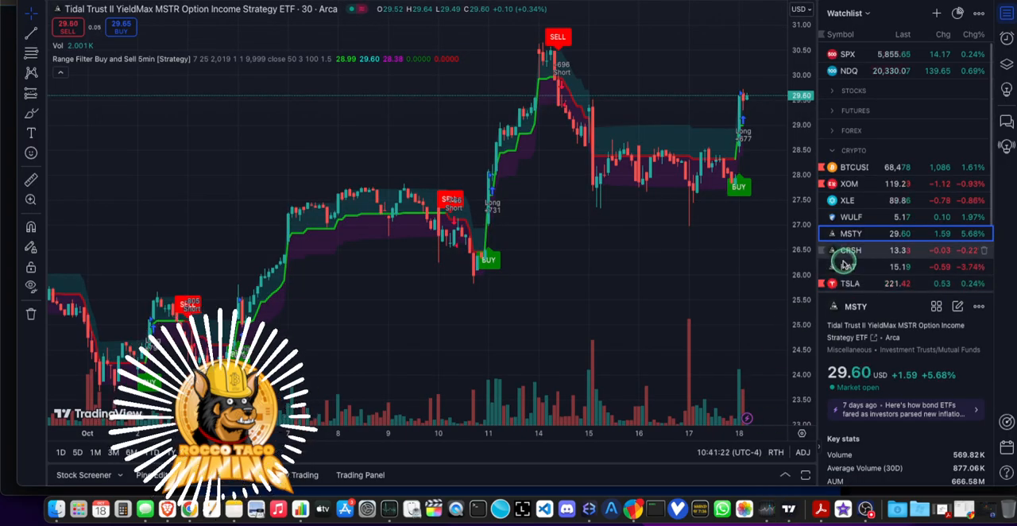
pyautogui.moveTo(850, 266)
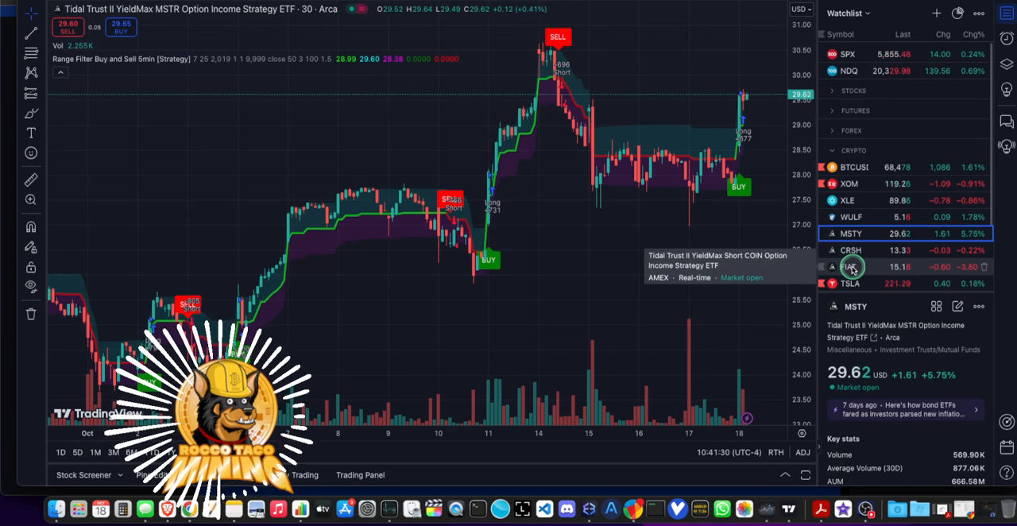
pyautogui.click(850, 265)
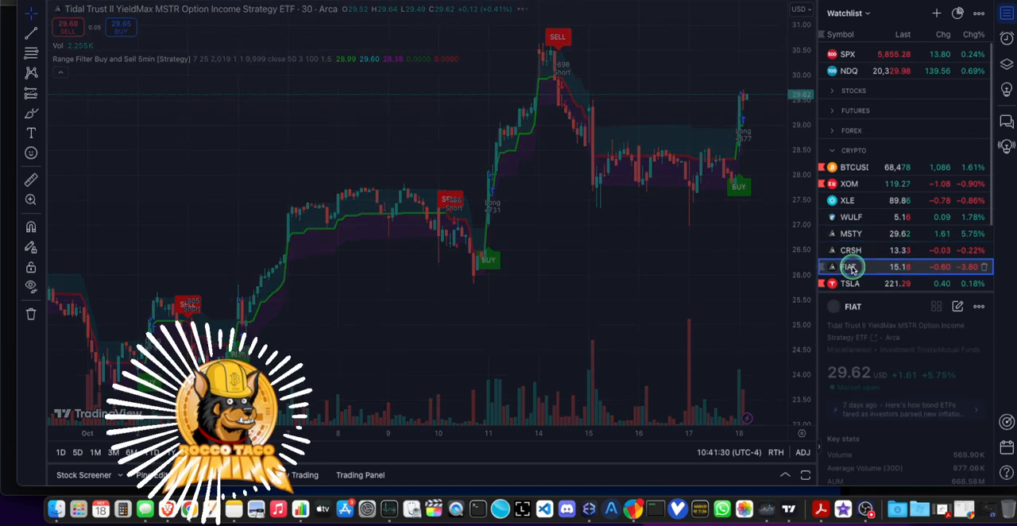
pyautogui.click(850, 265)
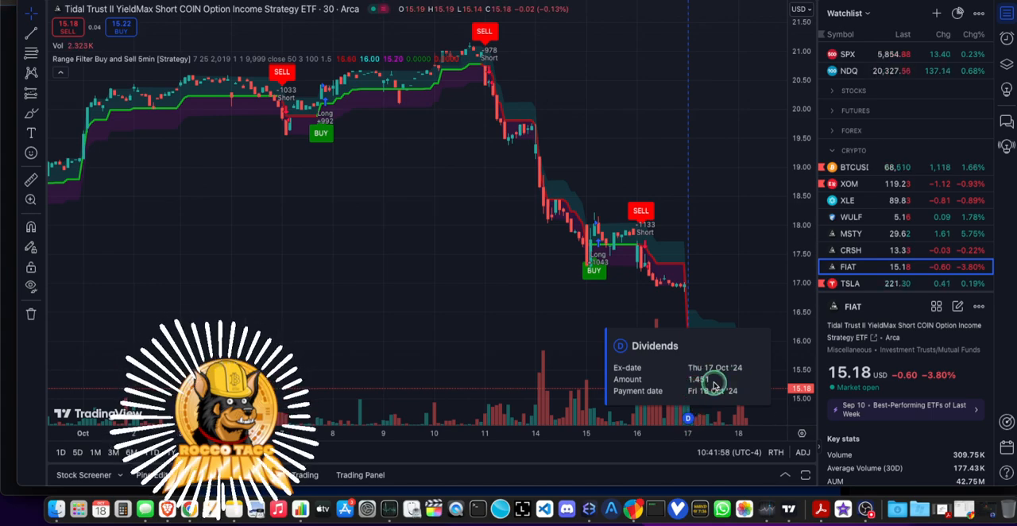
pyautogui.moveTo(715, 313)
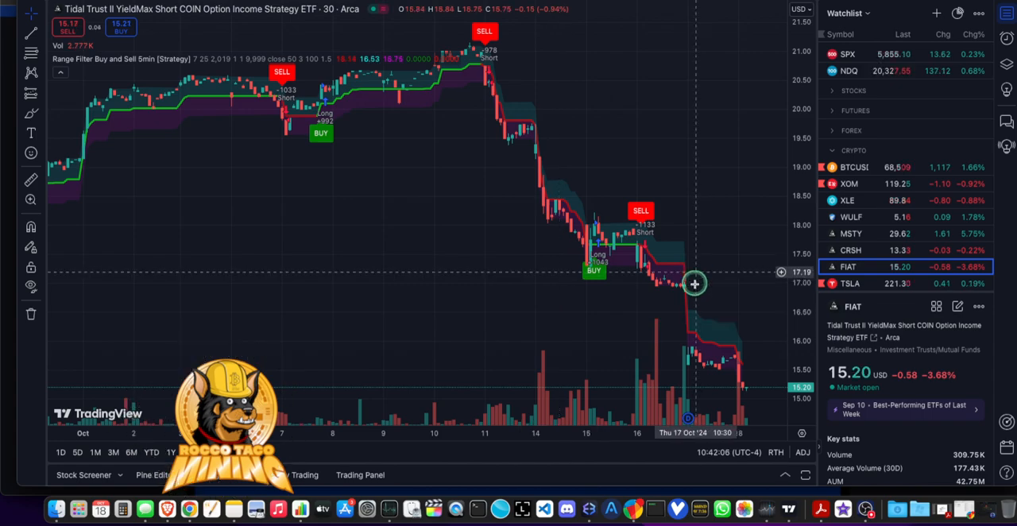
pyautogui.moveTo(756, 404)
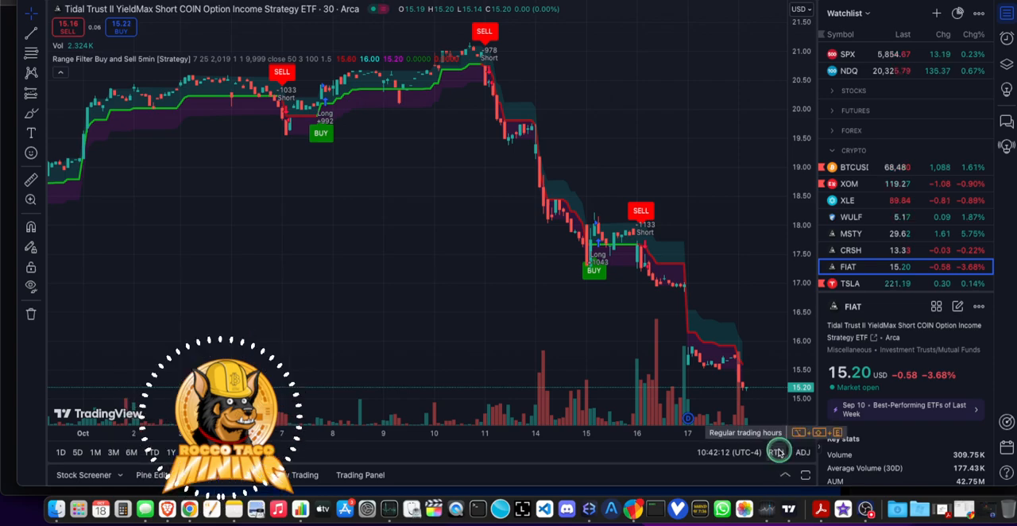
pyautogui.click(775, 451)
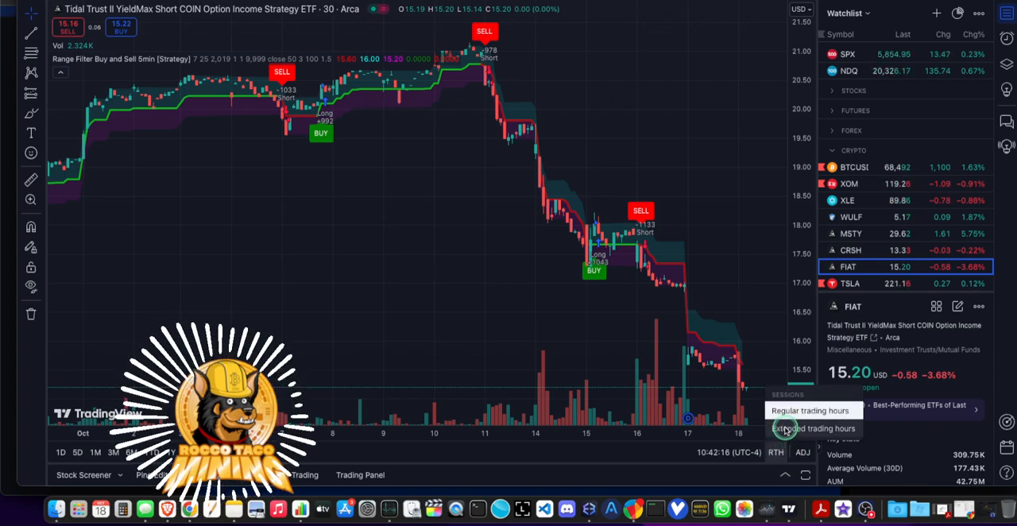
pyautogui.click(814, 429)
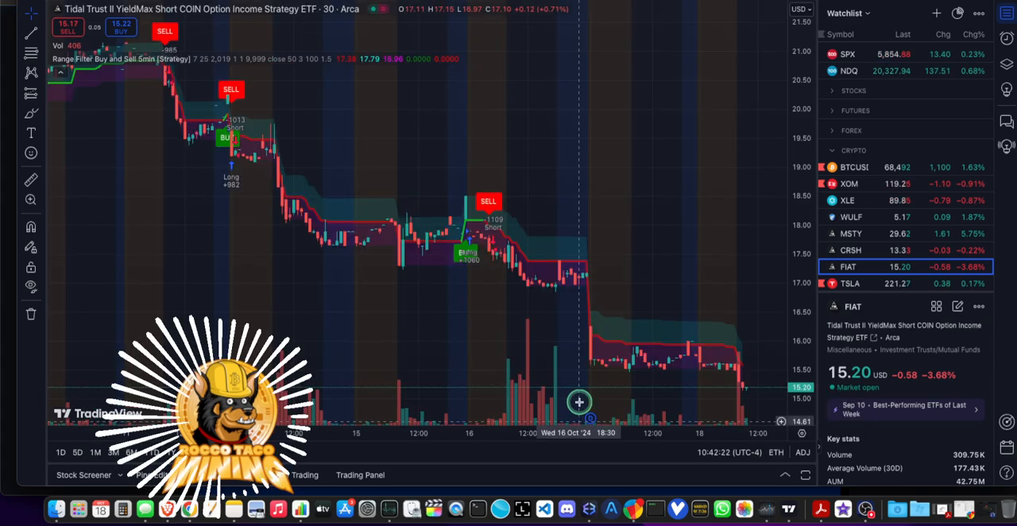
pyautogui.moveTo(575, 324)
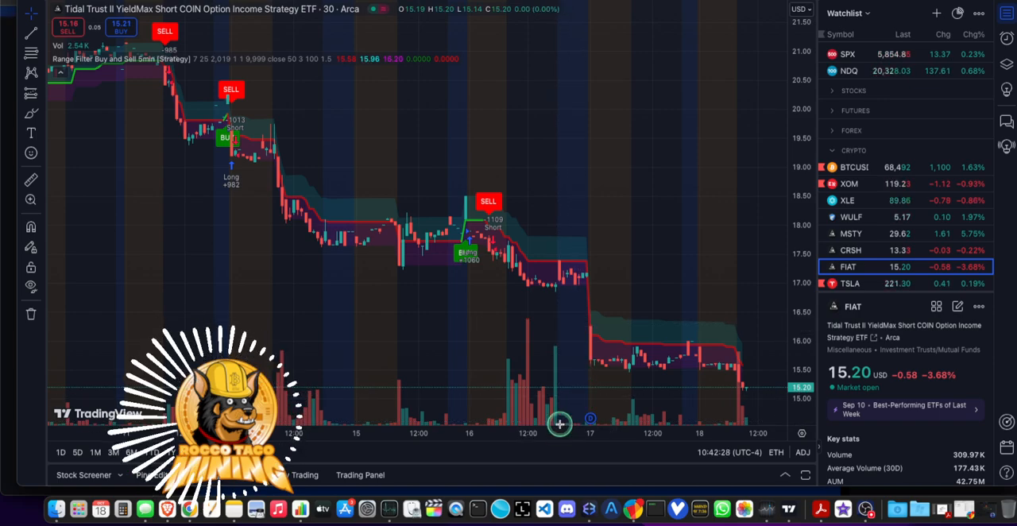
pyautogui.moveTo(556, 421)
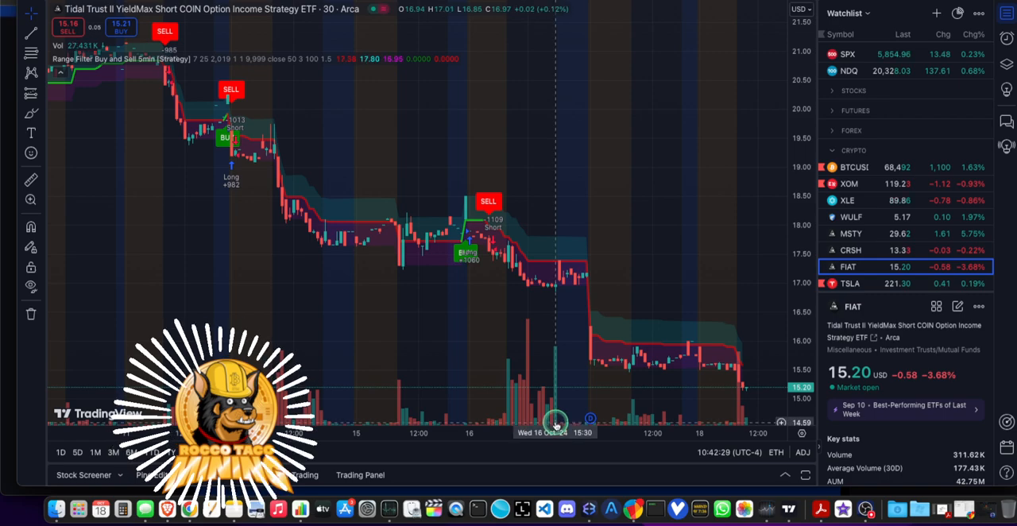
pyautogui.moveTo(503, 420)
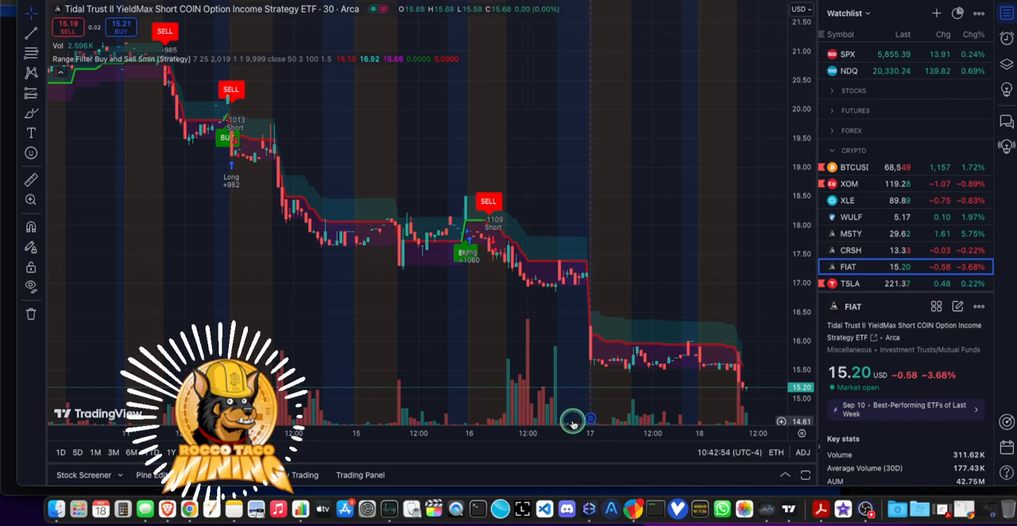
pyautogui.moveTo(559, 421)
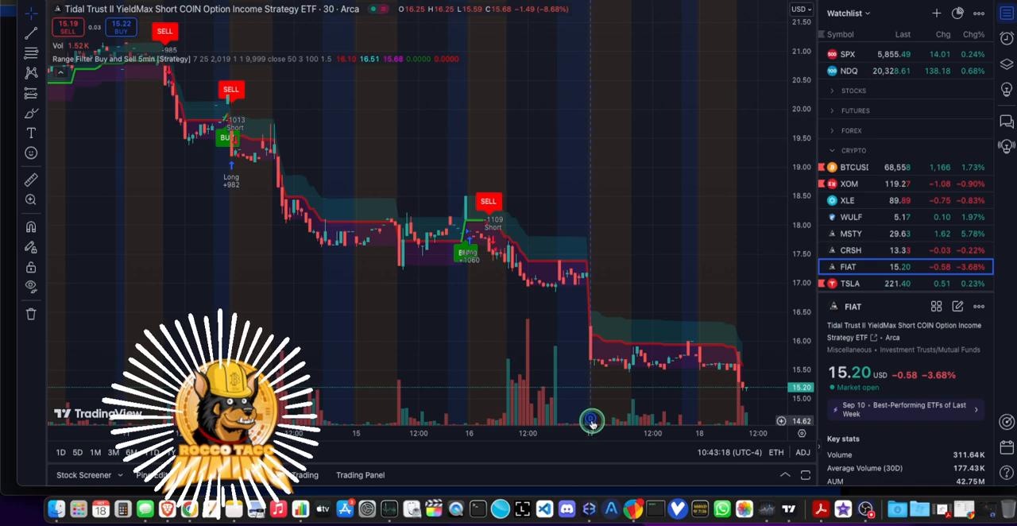
pyautogui.moveTo(540, 413)
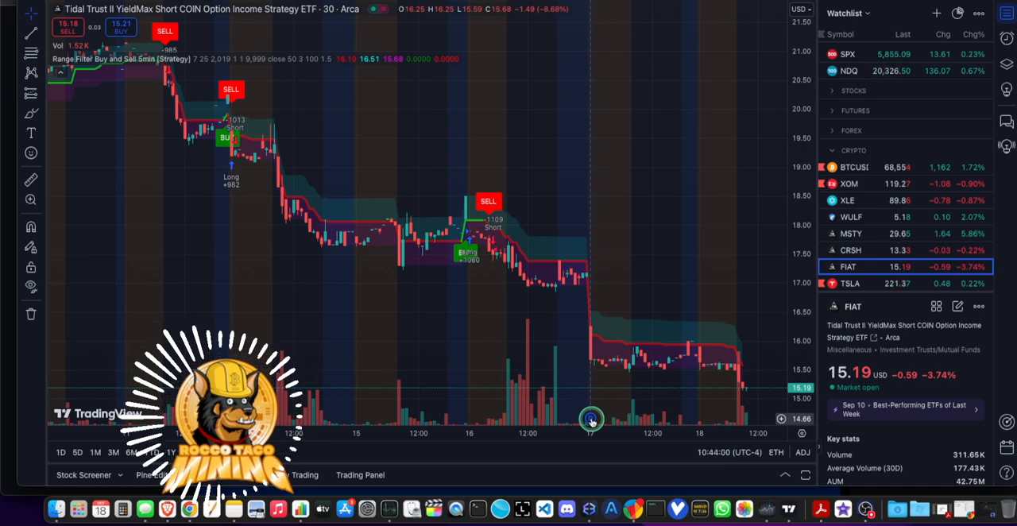
pyautogui.moveTo(554, 421)
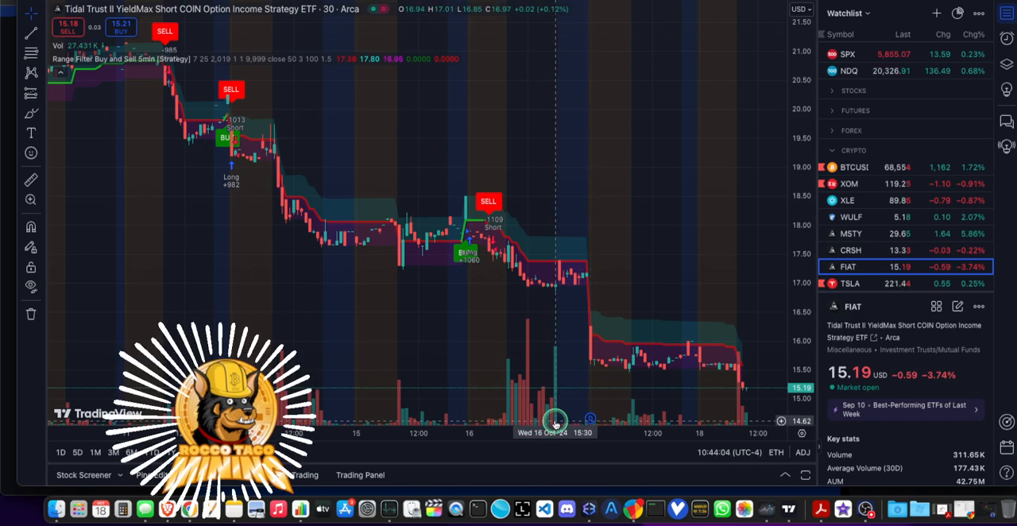
pyautogui.moveTo(460, 193)
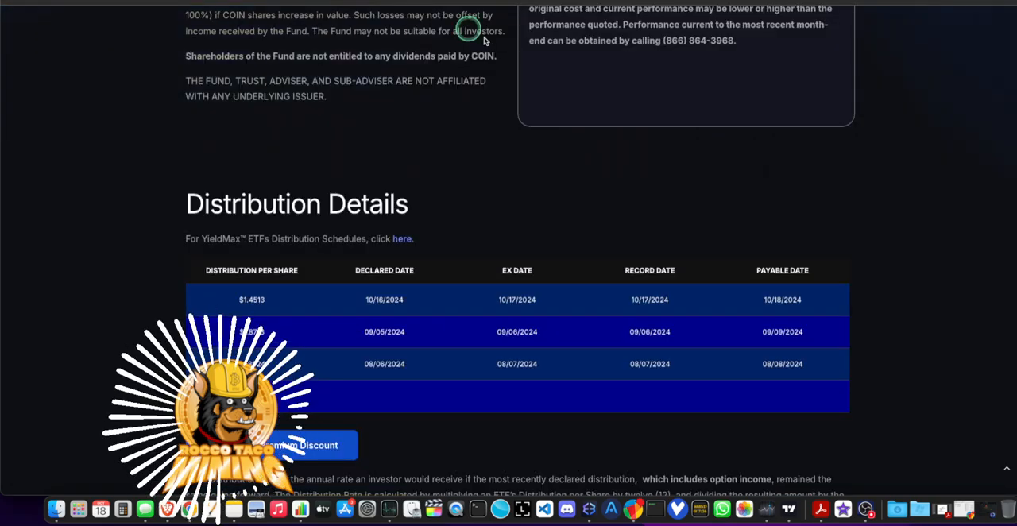
# Scroll the YieldMax FIAT page back to the top showing the 119.71% distribution rate
pyautogui.scroll(3)
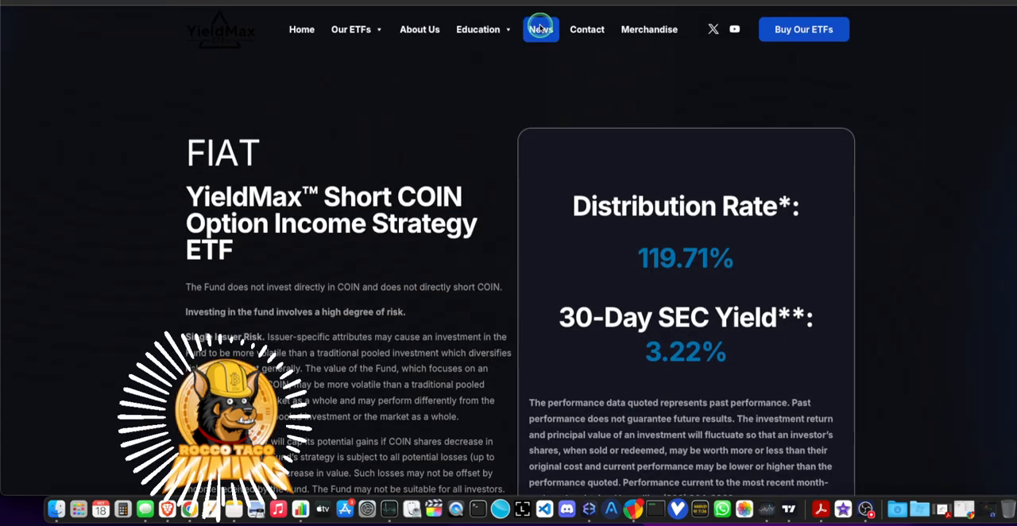
# Go to the YieldMax ETFs News page and scroll to the recent distribution announcements
pyautogui.click(540, 28)
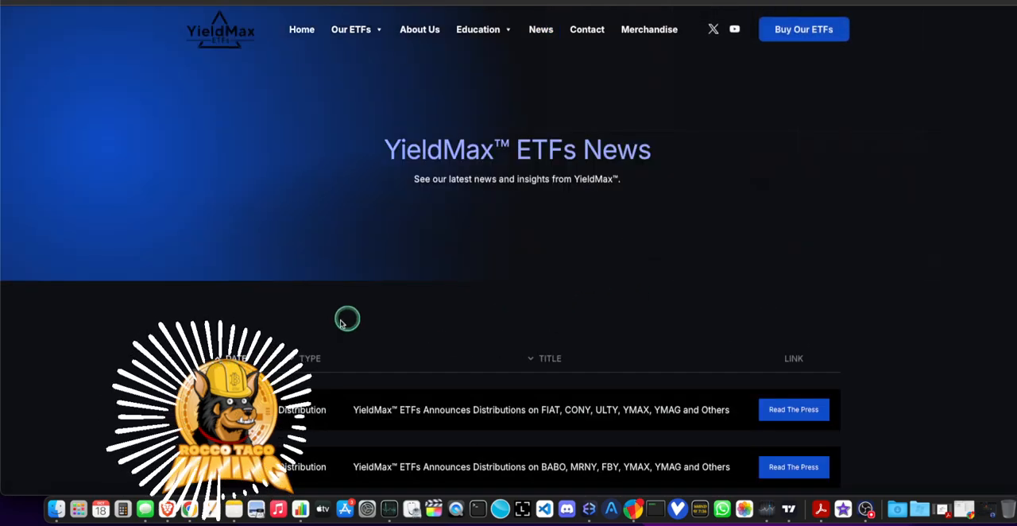
pyautogui.moveTo(66, 371)
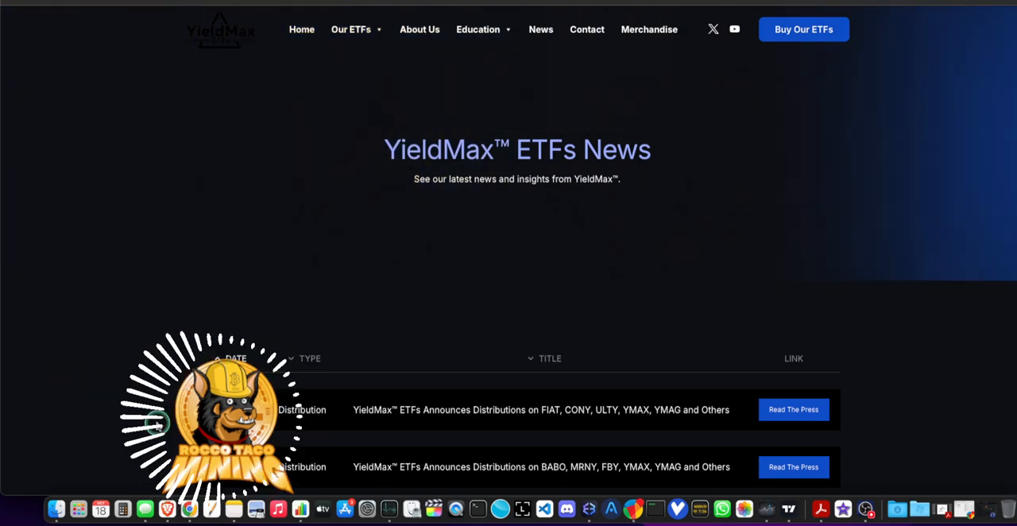
pyautogui.scroll(-3)
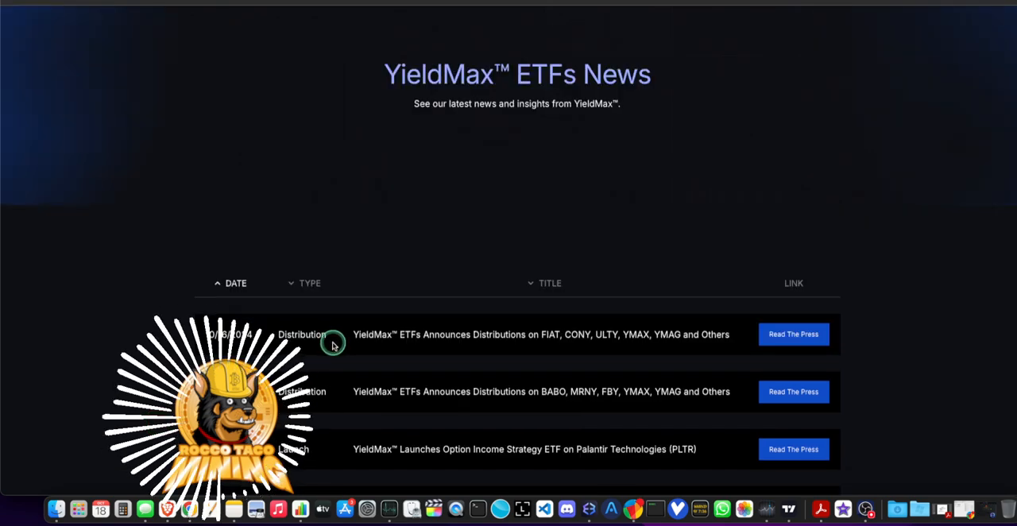
pyautogui.moveTo(468, 342)
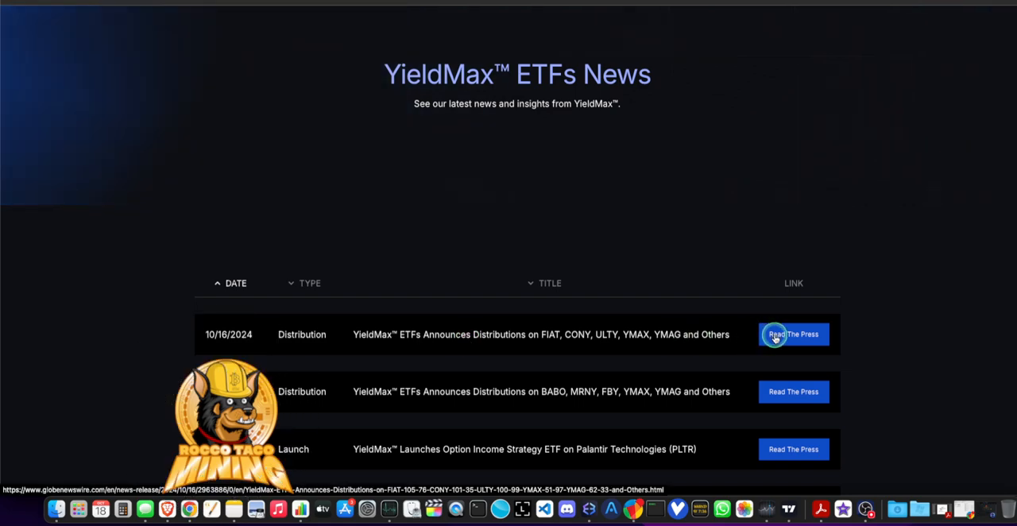
# Open the October 16, 2024 GlobeNewswire release on FIAT, CONY, ULTY, YMAX and YMAG distributions
pyautogui.click(792, 334)
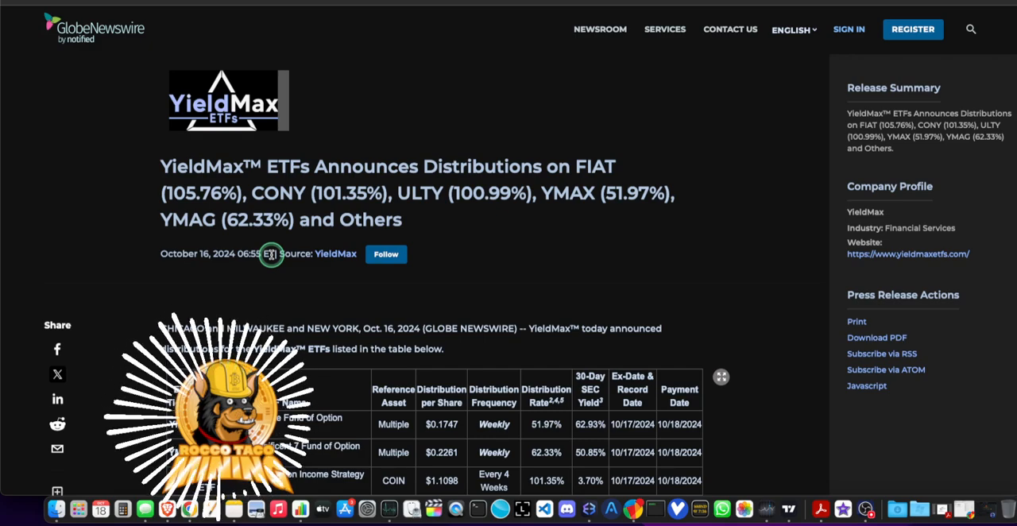
pyautogui.moveTo(340, 262)
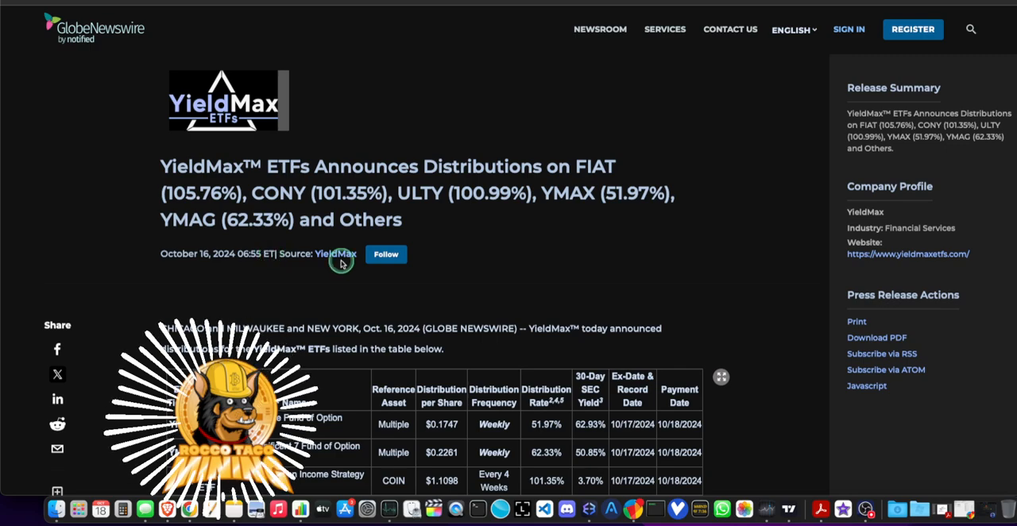
pyautogui.moveTo(301, 294)
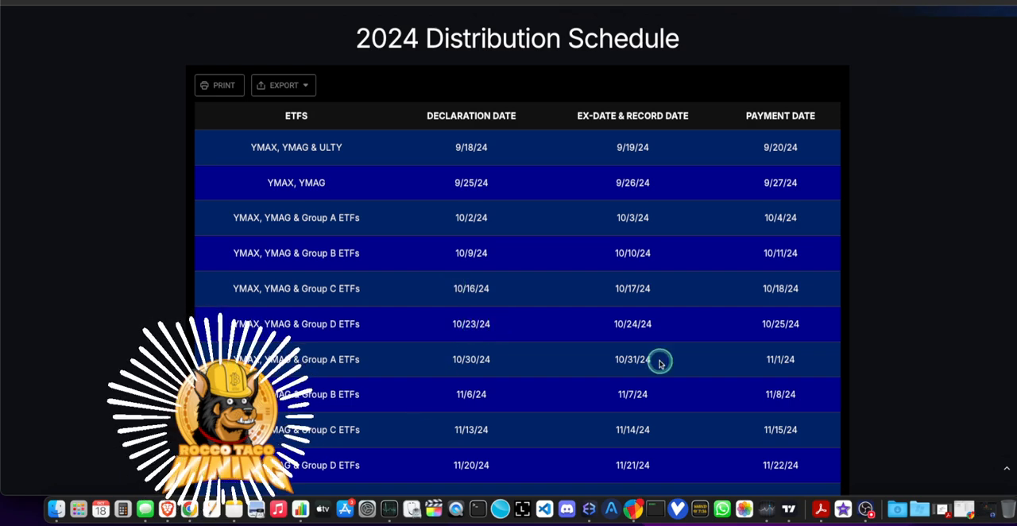
pyautogui.moveTo(633, 326)
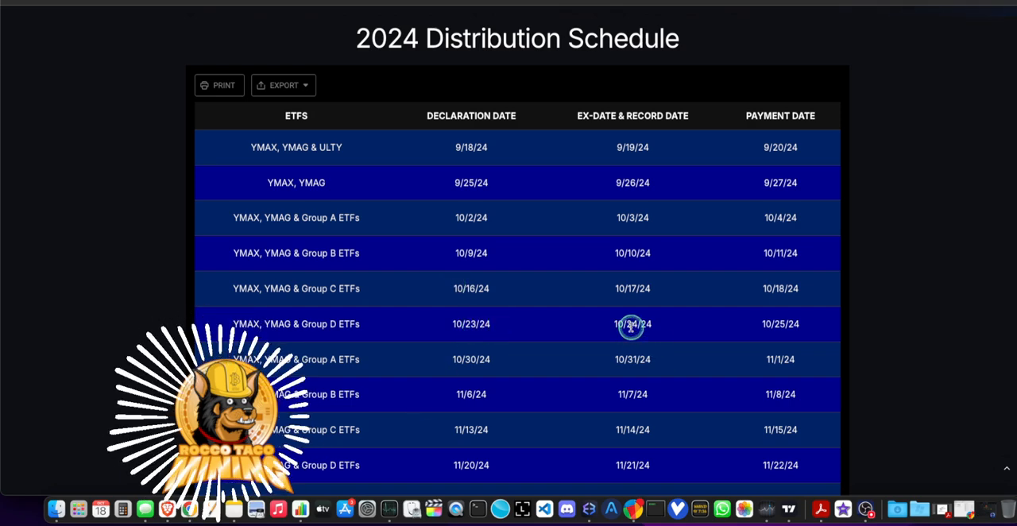
pyautogui.moveTo(724, 331)
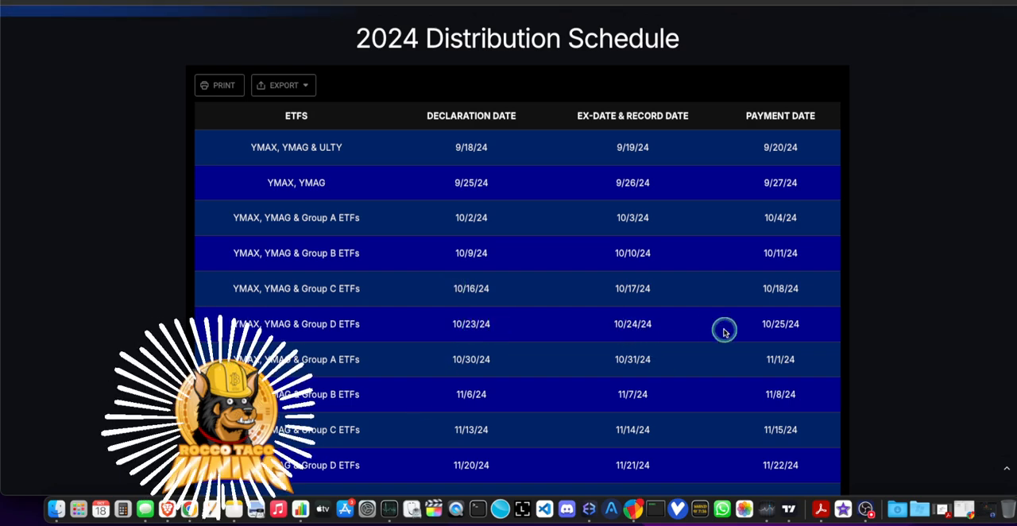
pyautogui.moveTo(633, 324)
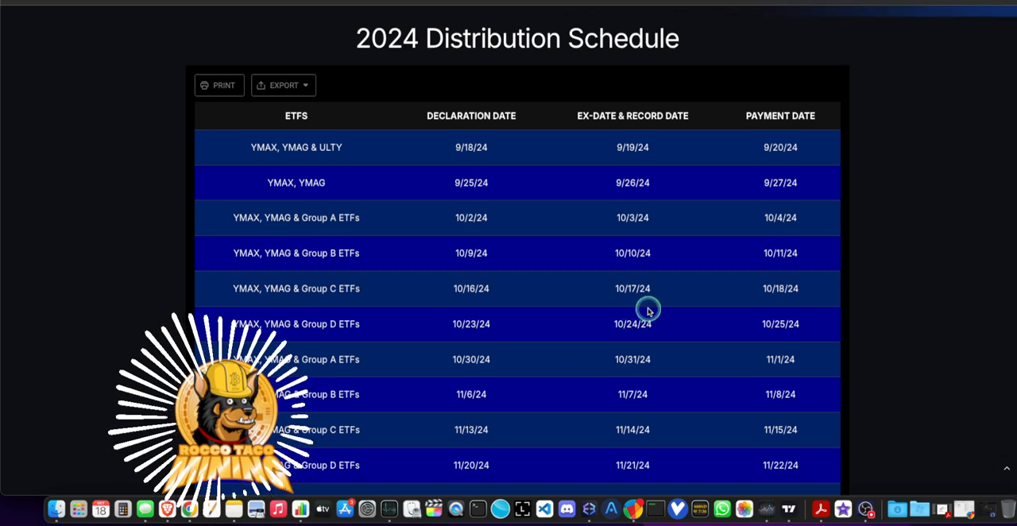
pyautogui.moveTo(666, 327)
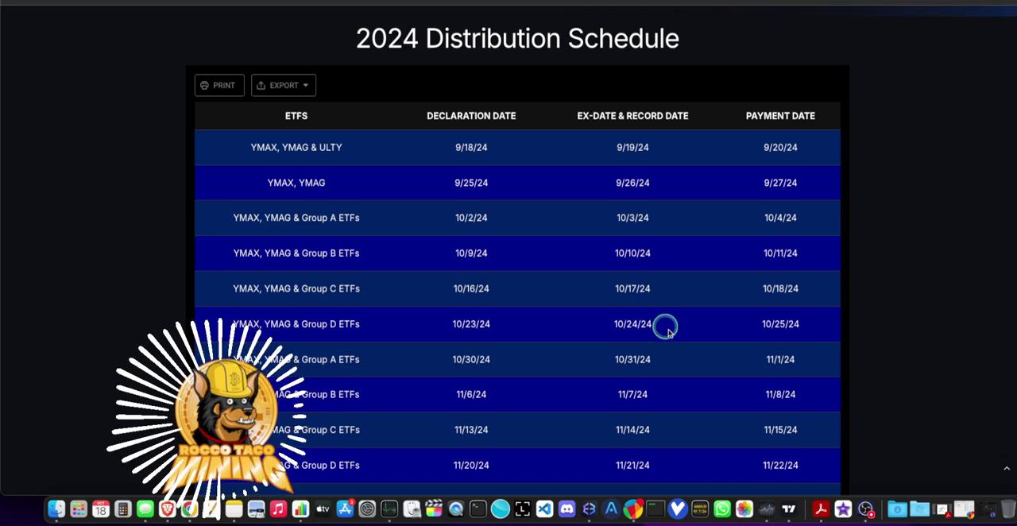
pyautogui.moveTo(792, 508)
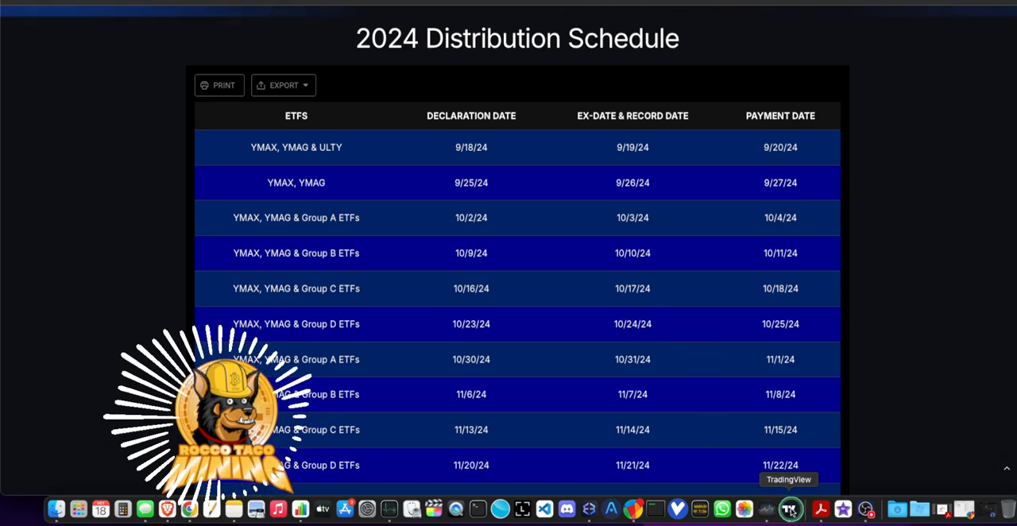
# Bring the TradingView FIAT 30-minute chart with buy and sell signals back to the front
pyautogui.click(790, 509)
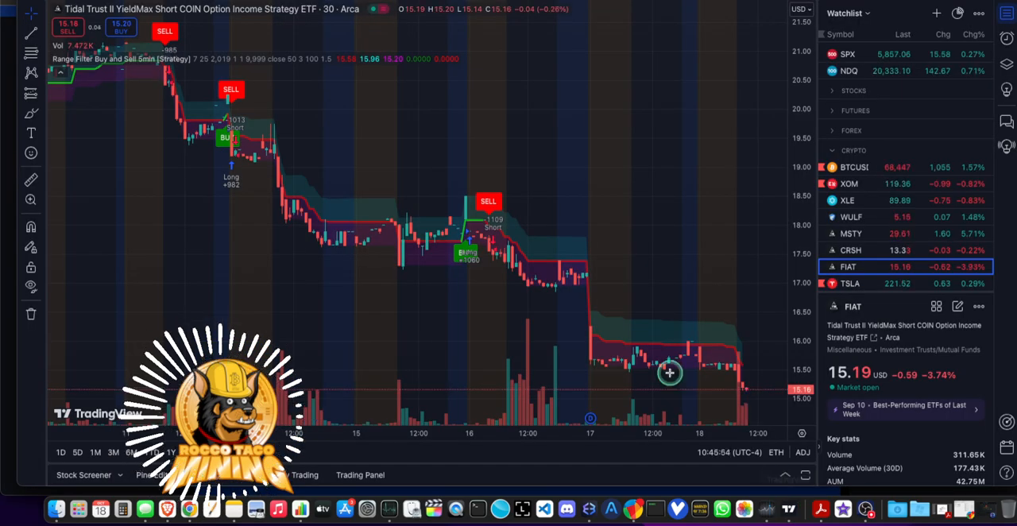
pyautogui.moveTo(594, 340)
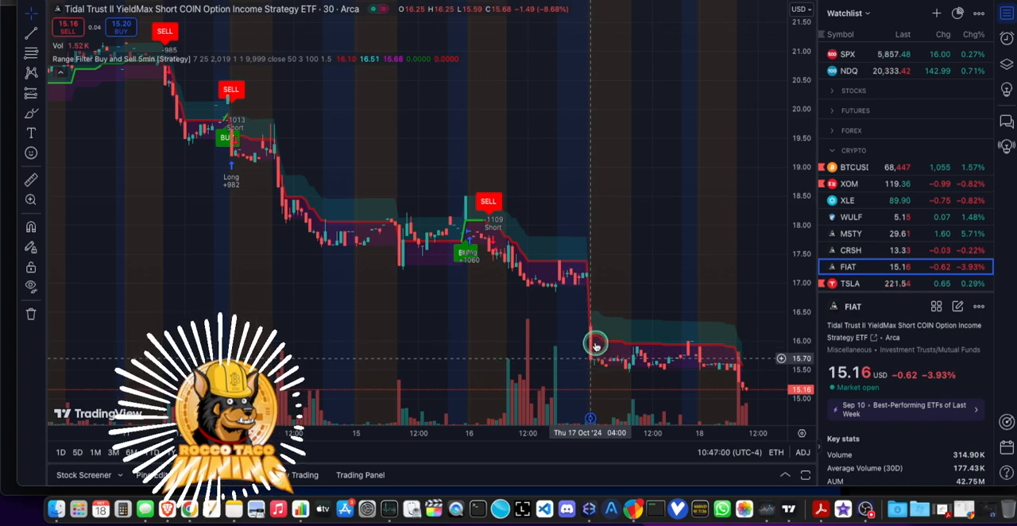
pyautogui.moveTo(722, 353)
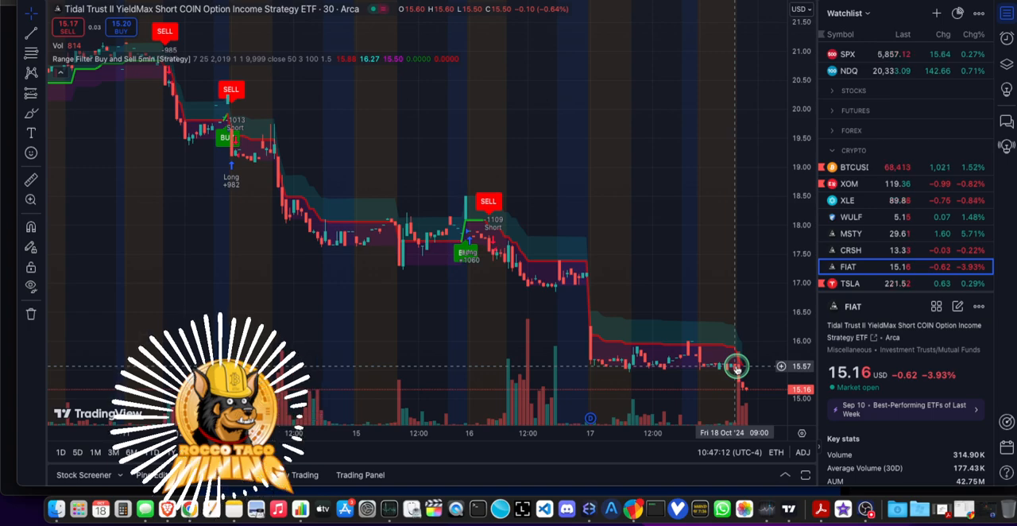
pyautogui.moveTo(739, 327)
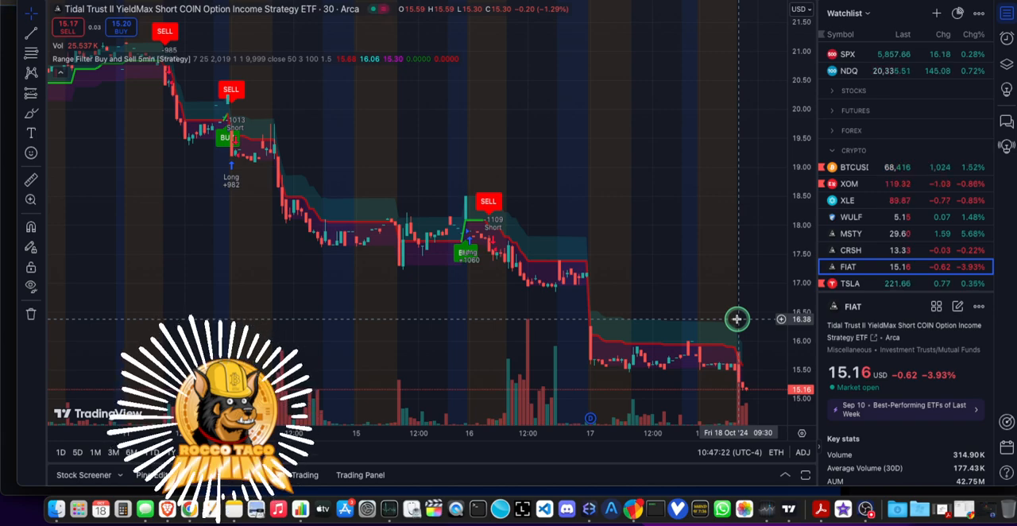
pyautogui.moveTo(737, 345)
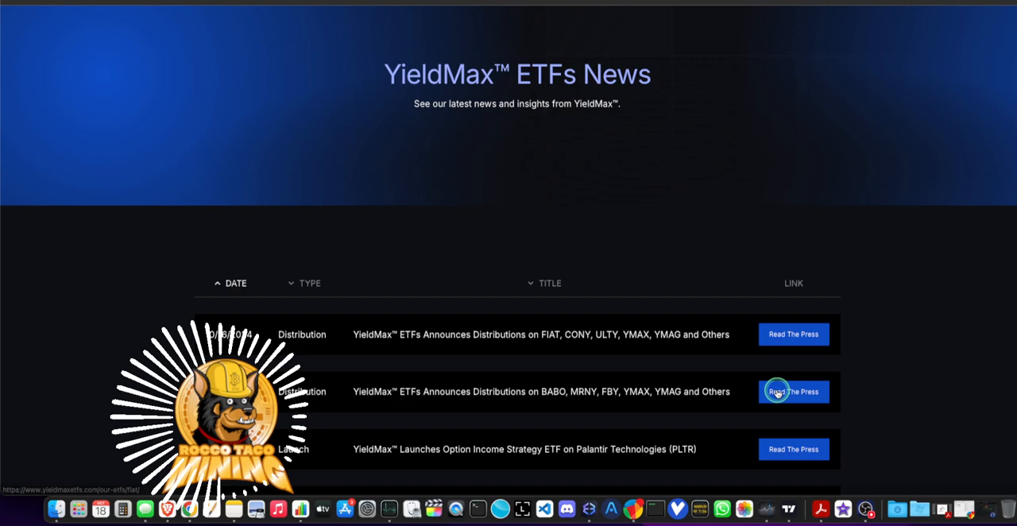
# Open the October 9, 2024 GlobeNewswire release on BABO, MRNY, FBY, YMAX and YMAG distributions
pyautogui.click(793, 391)
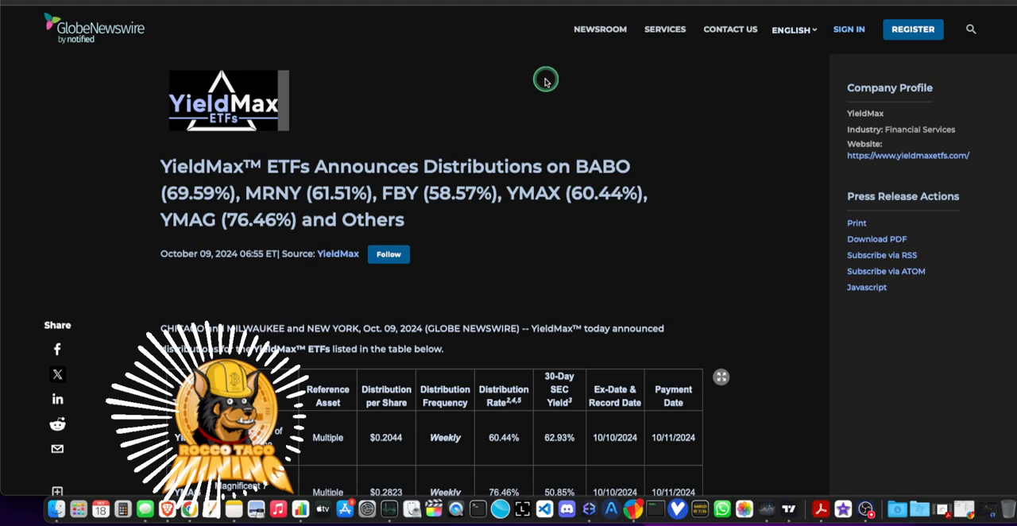
pyautogui.moveTo(426, 200)
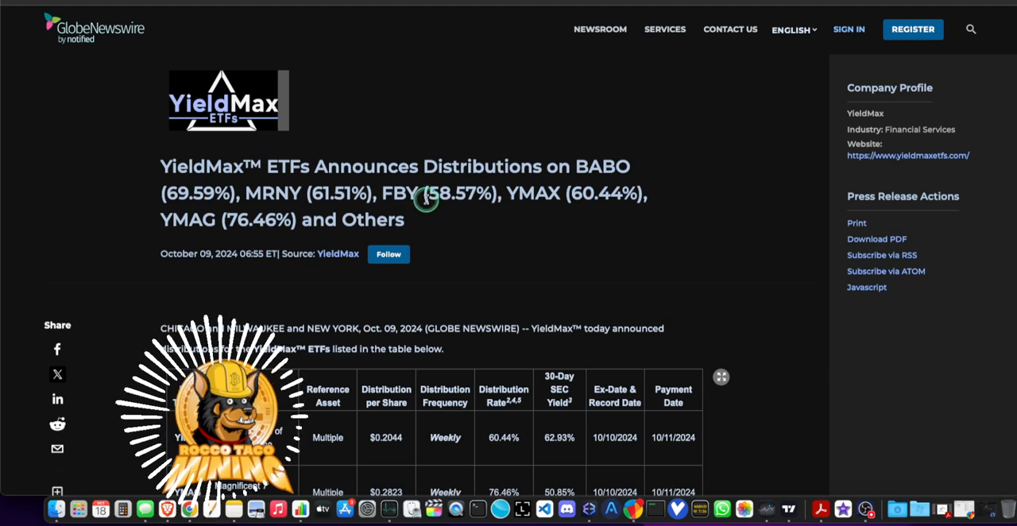
pyautogui.moveTo(344, 271)
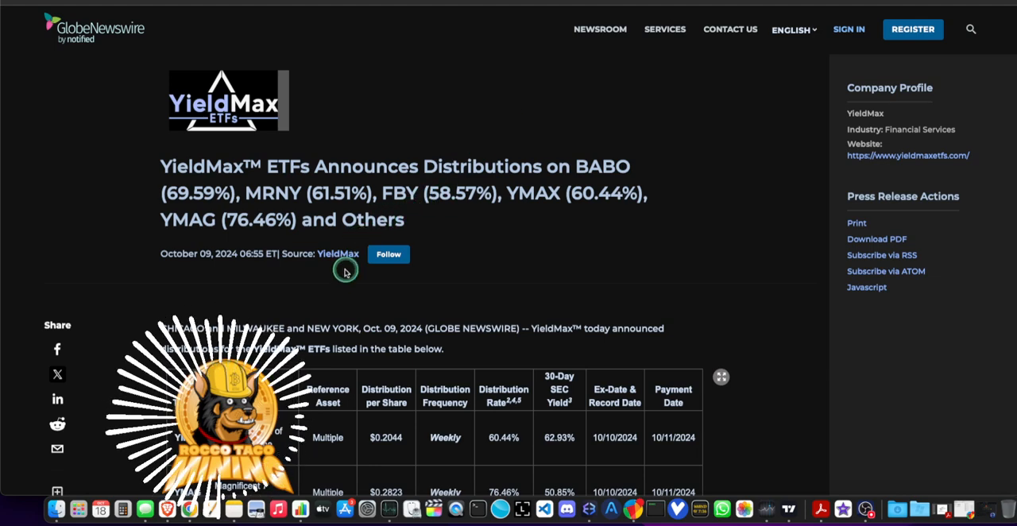
pyautogui.moveTo(309, 296)
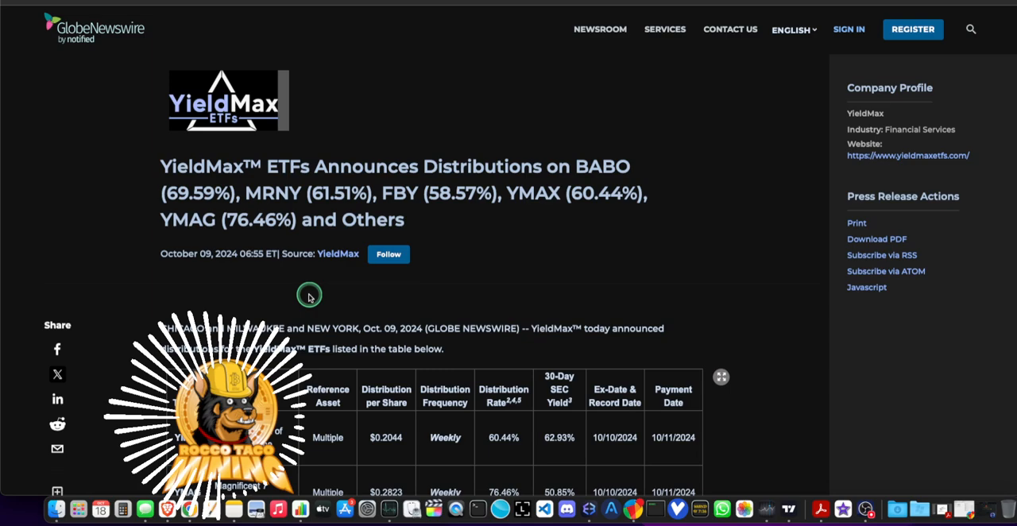